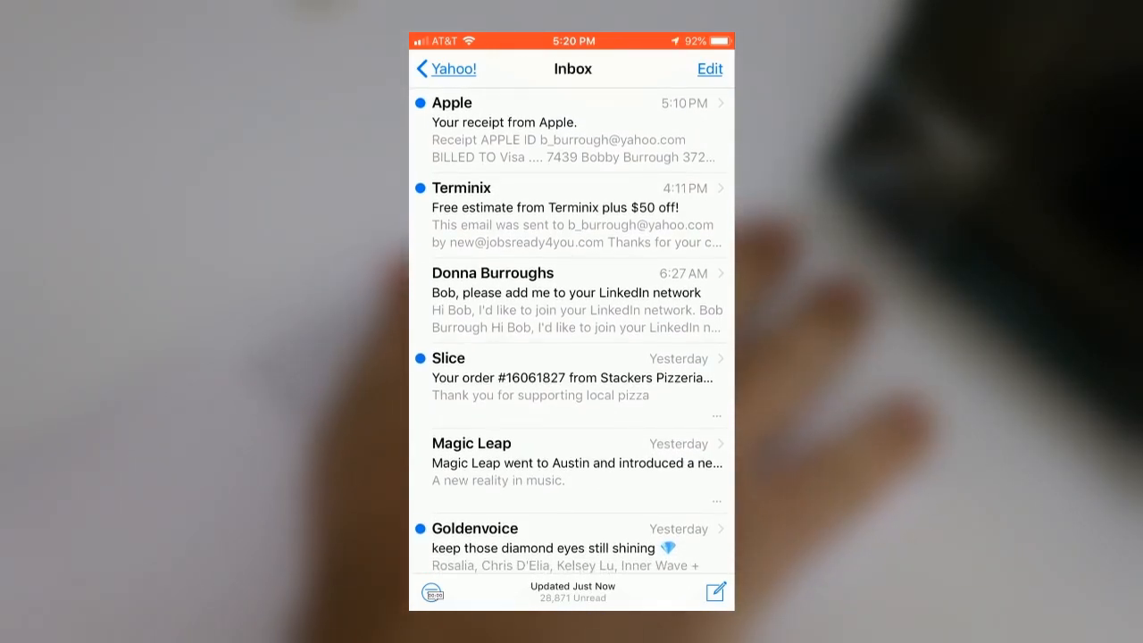
# Scroll the inbox to bring the LinkedIn network invitation email into view
pyautogui.scroll(-3)
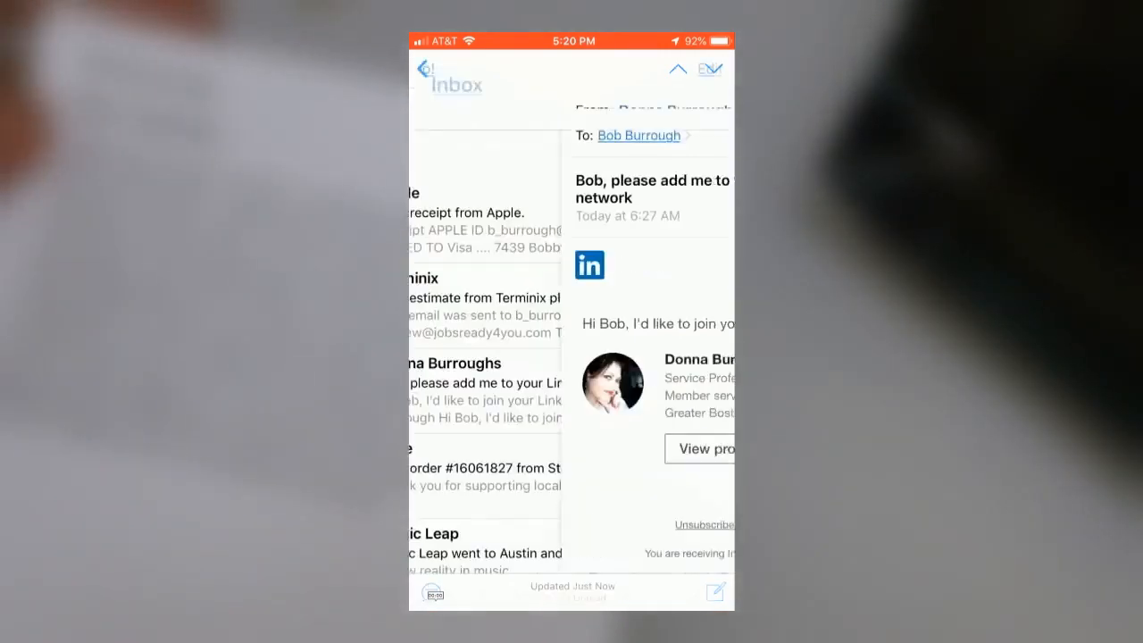
# Return to the inbox, open the Magic Leap email about Austin, then go back
pyautogui.click(426, 69)
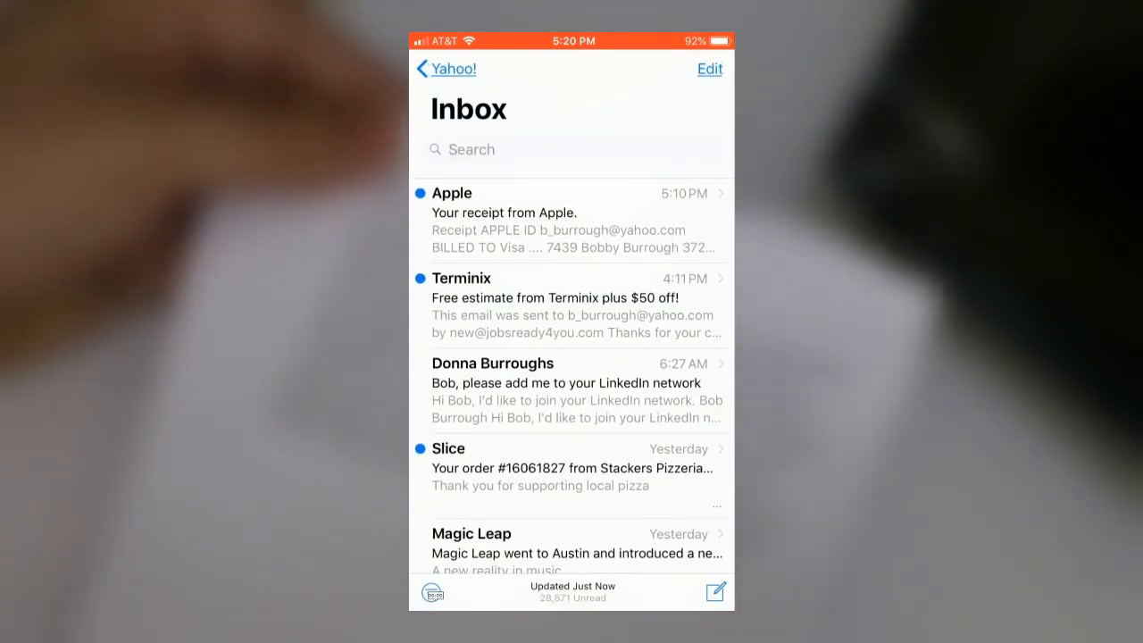
pyautogui.click(471, 533)
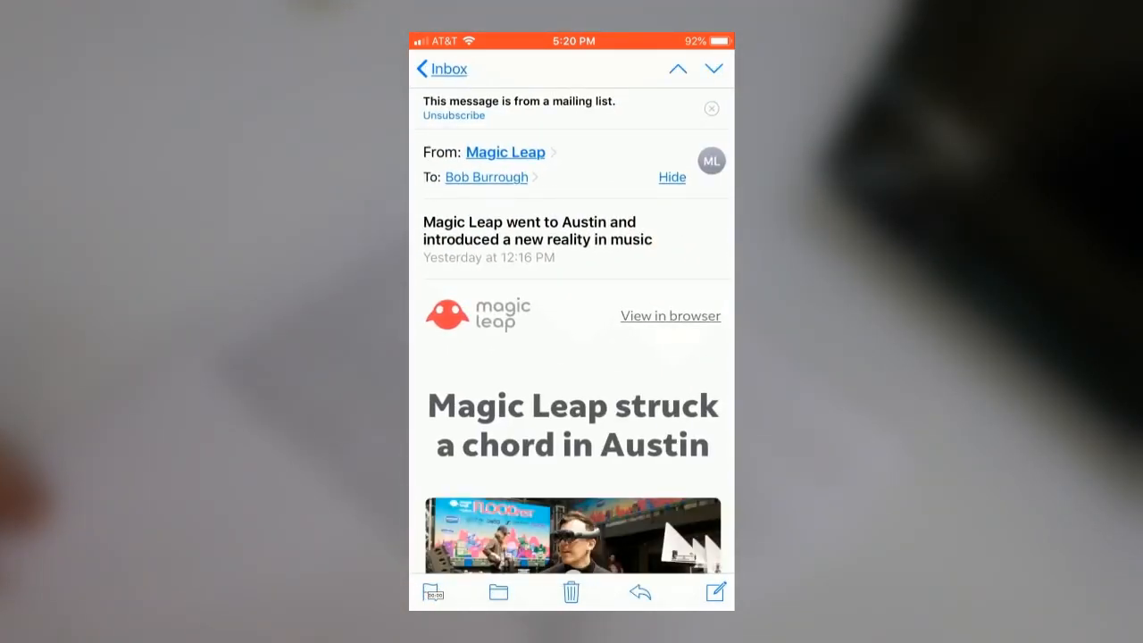
pyautogui.click(439, 69)
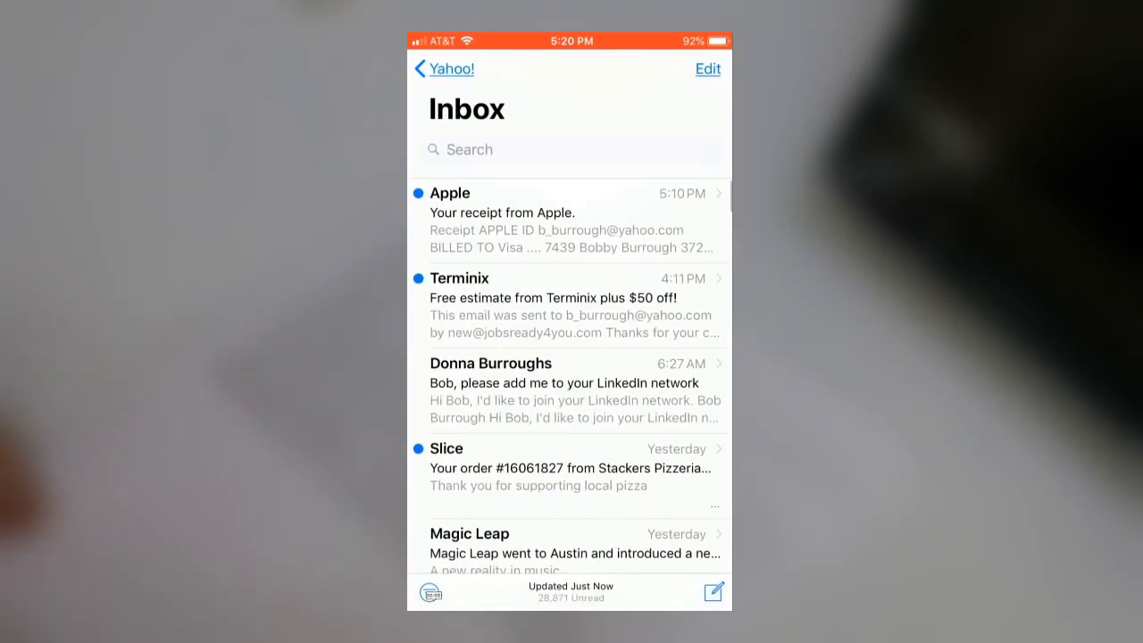